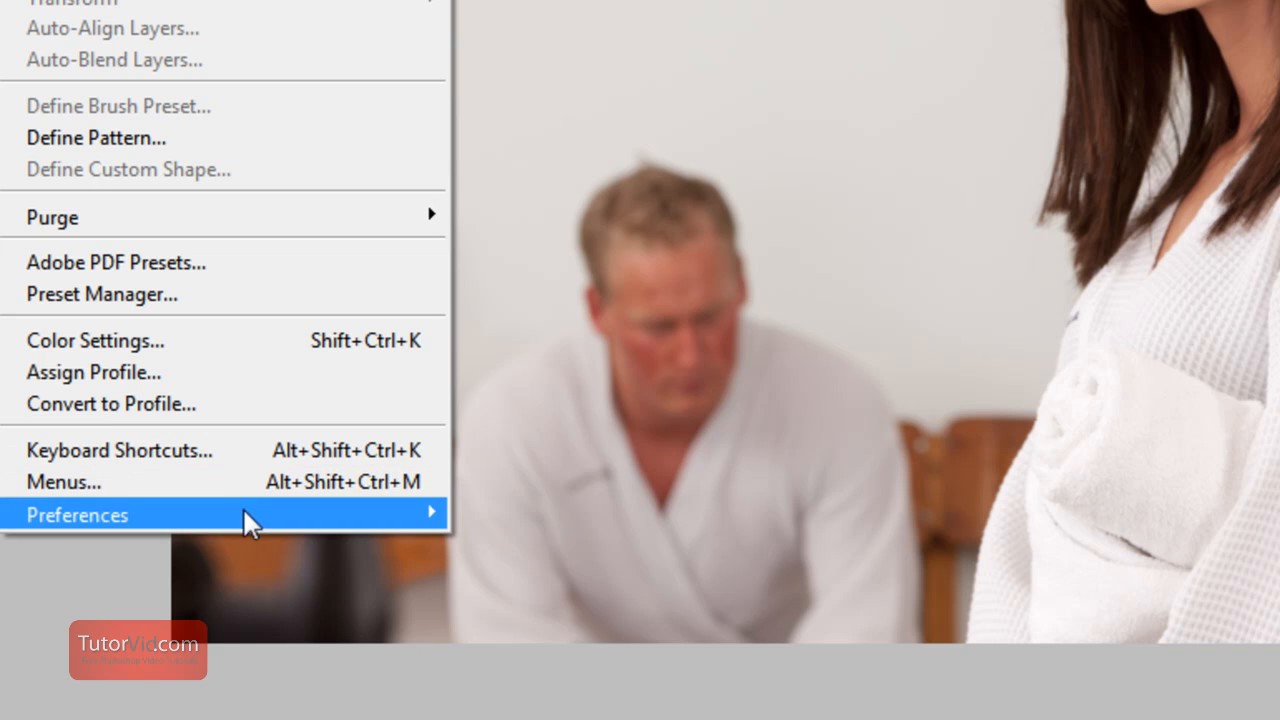
Step: Confirm Performance preferences with 99 History States and 8 Cache Levels
{"action": "left_click", "coordinate": [76, 516]}
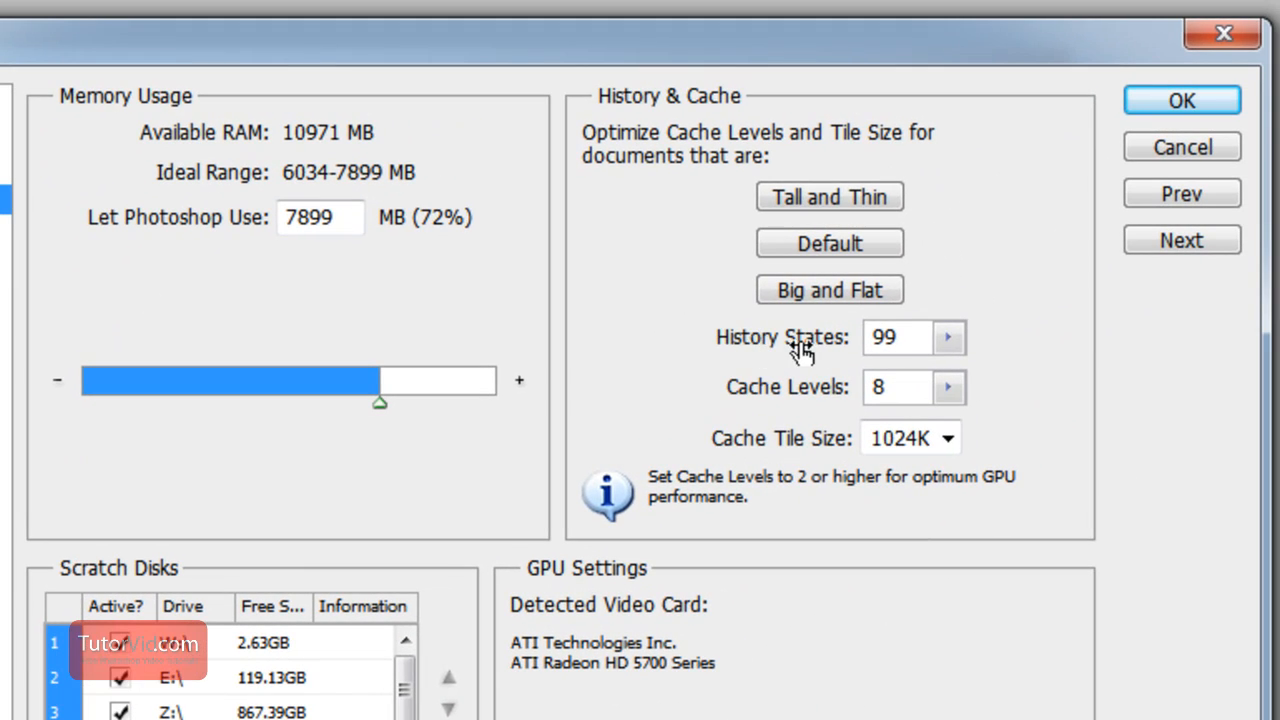
{"action": "mouse_move", "coordinate": [826, 376]}
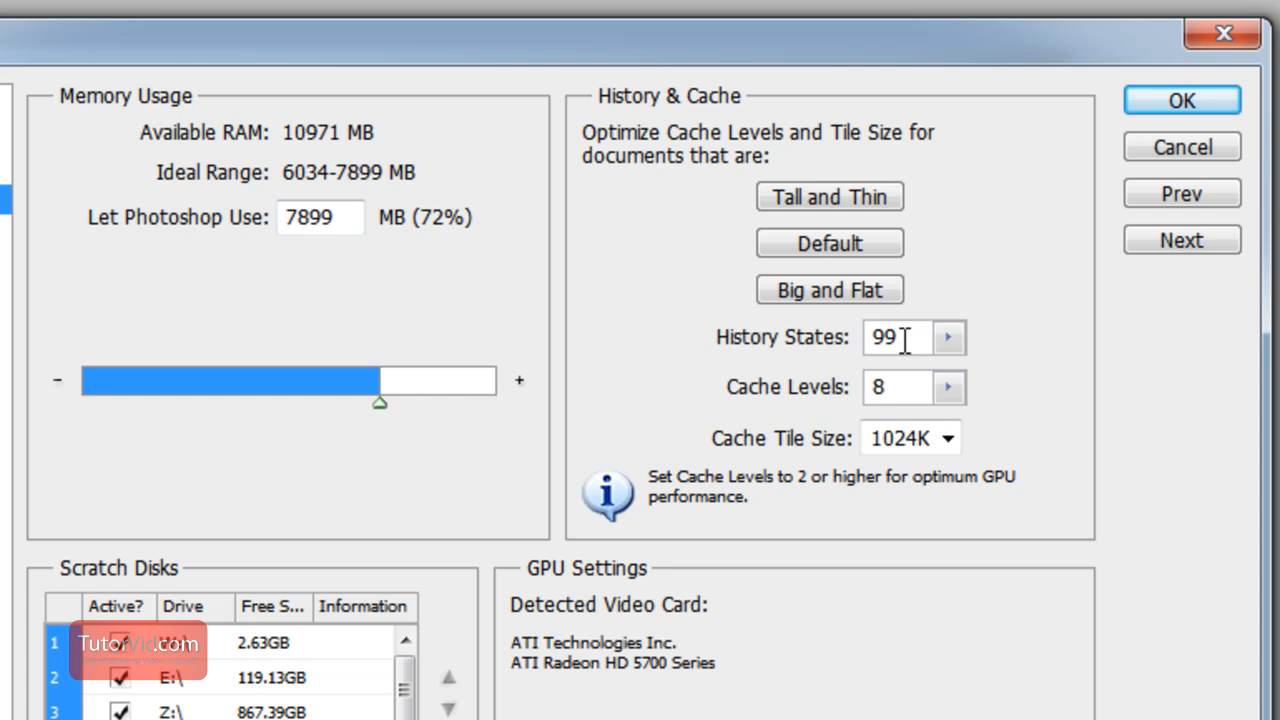
{"action": "mouse_move", "coordinate": [908, 336]}
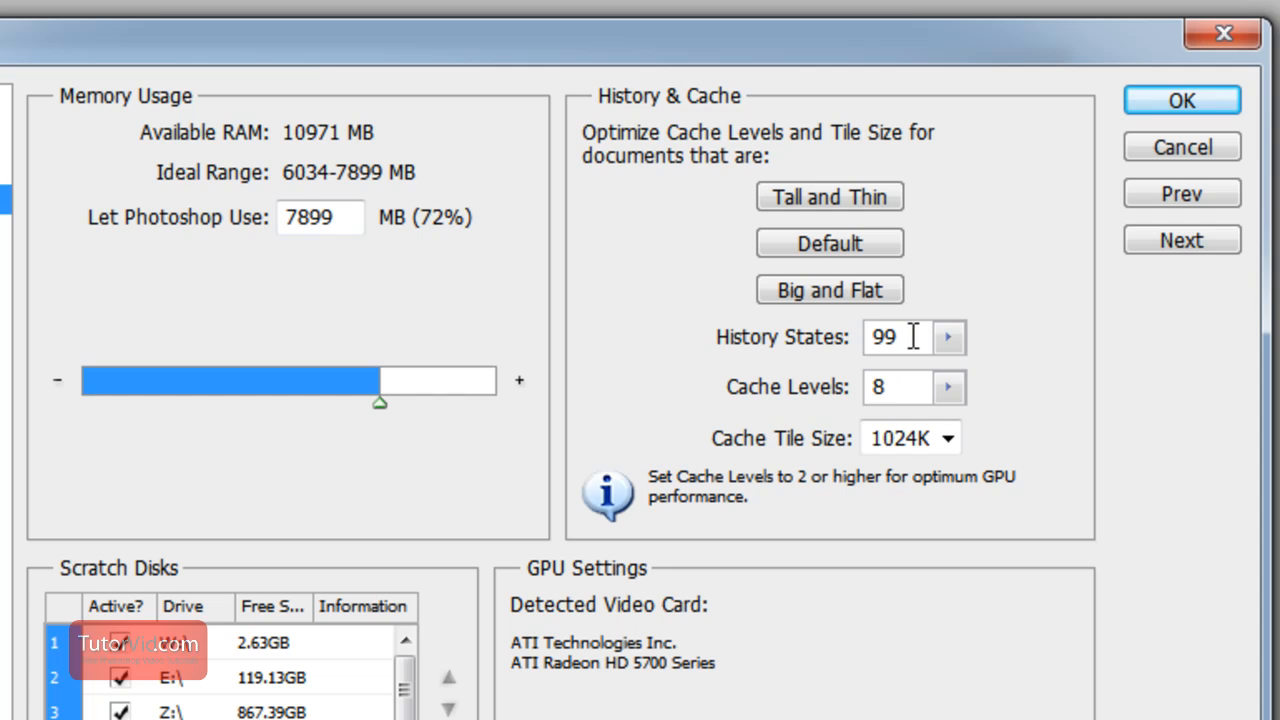
{"action": "mouse_move", "coordinate": [856, 400]}
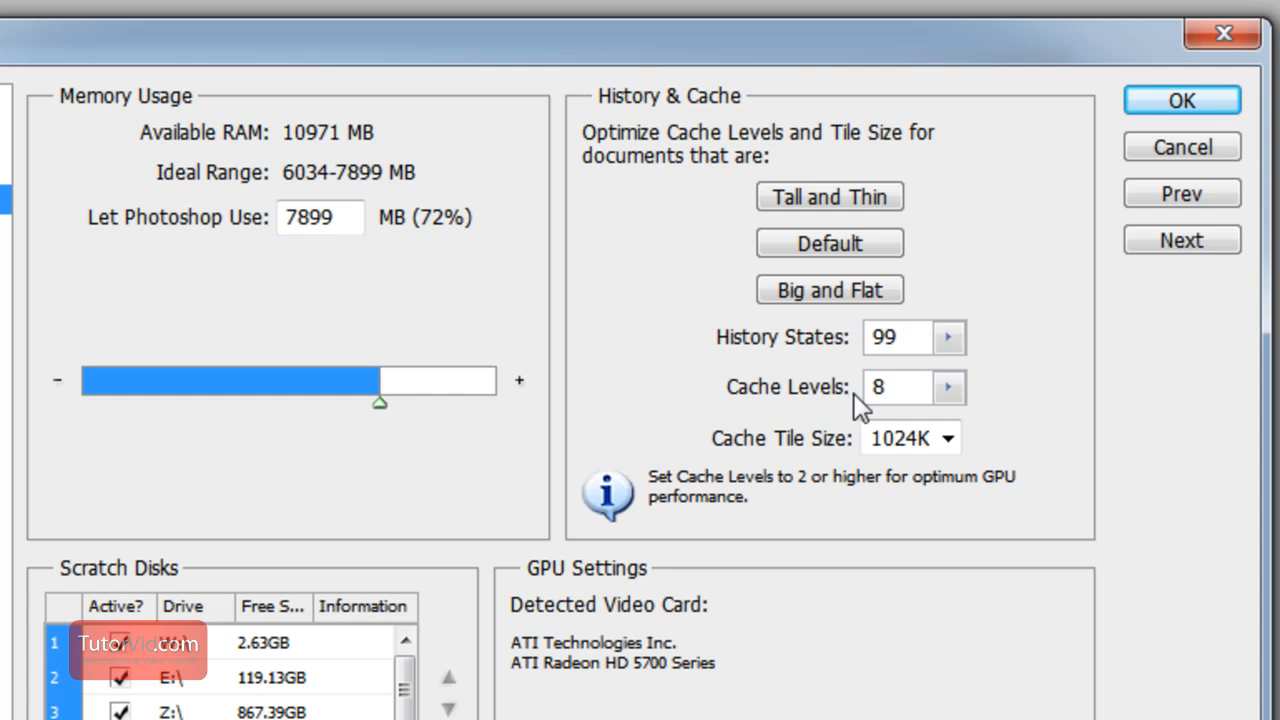
{"action": "mouse_move", "coordinate": [860, 400]}
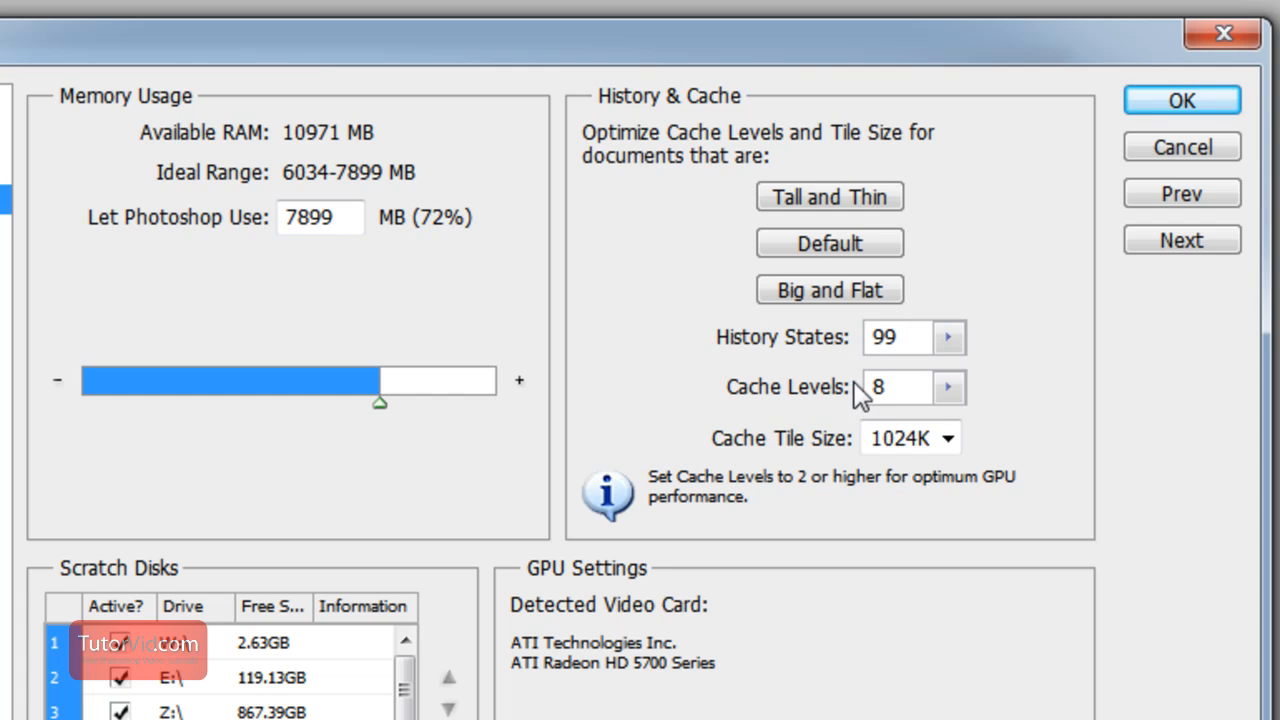
{"action": "mouse_move", "coordinate": [1000, 366]}
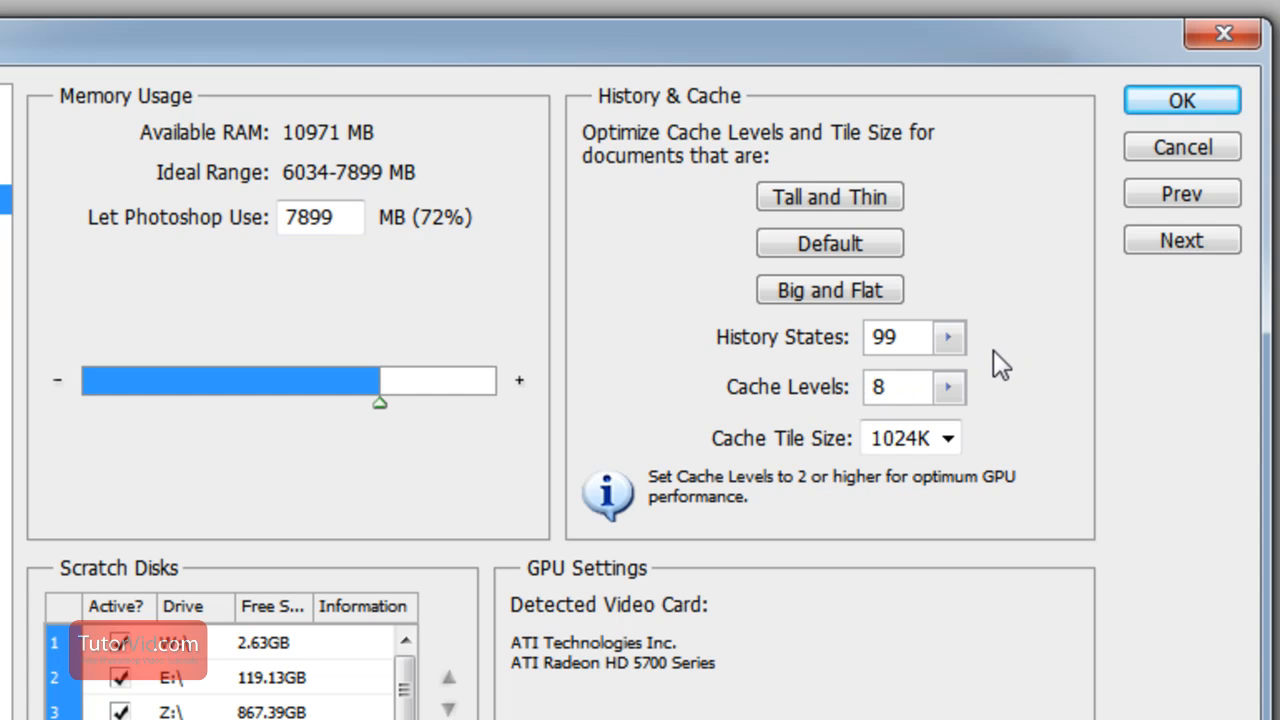
{"action": "mouse_move", "coordinate": [994, 356]}
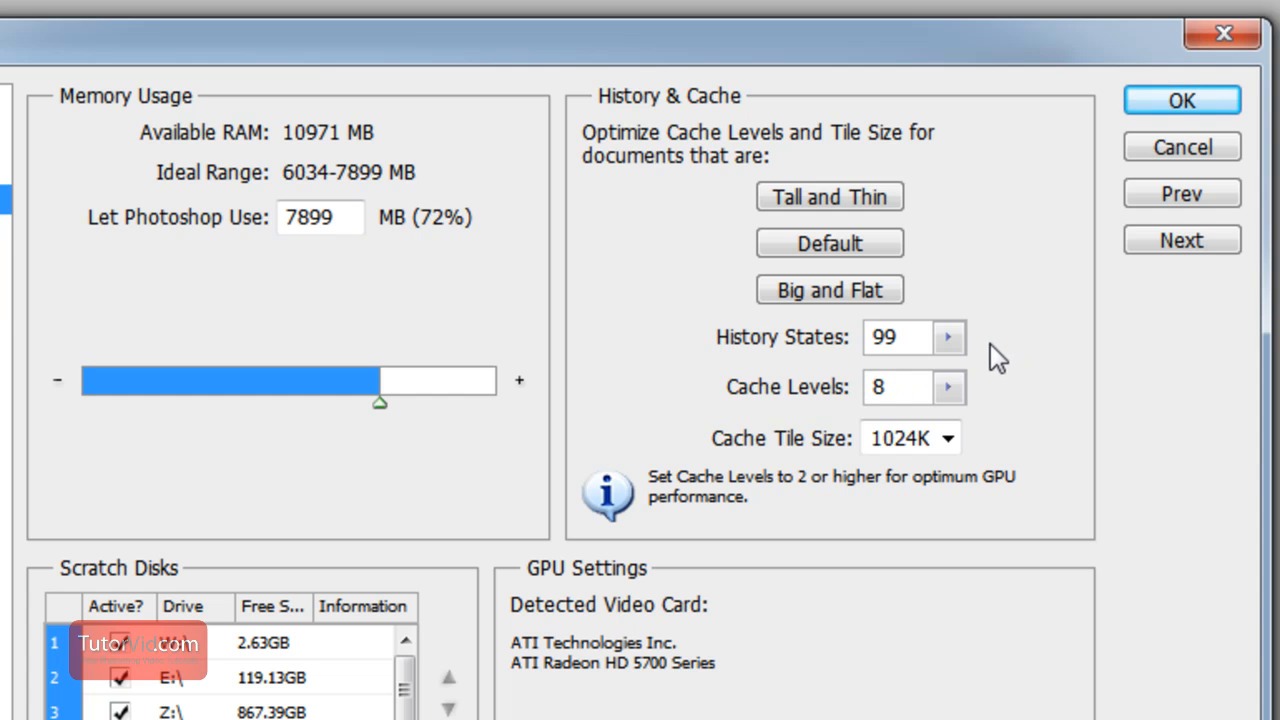
{"action": "left_click", "coordinate": [1182, 96]}
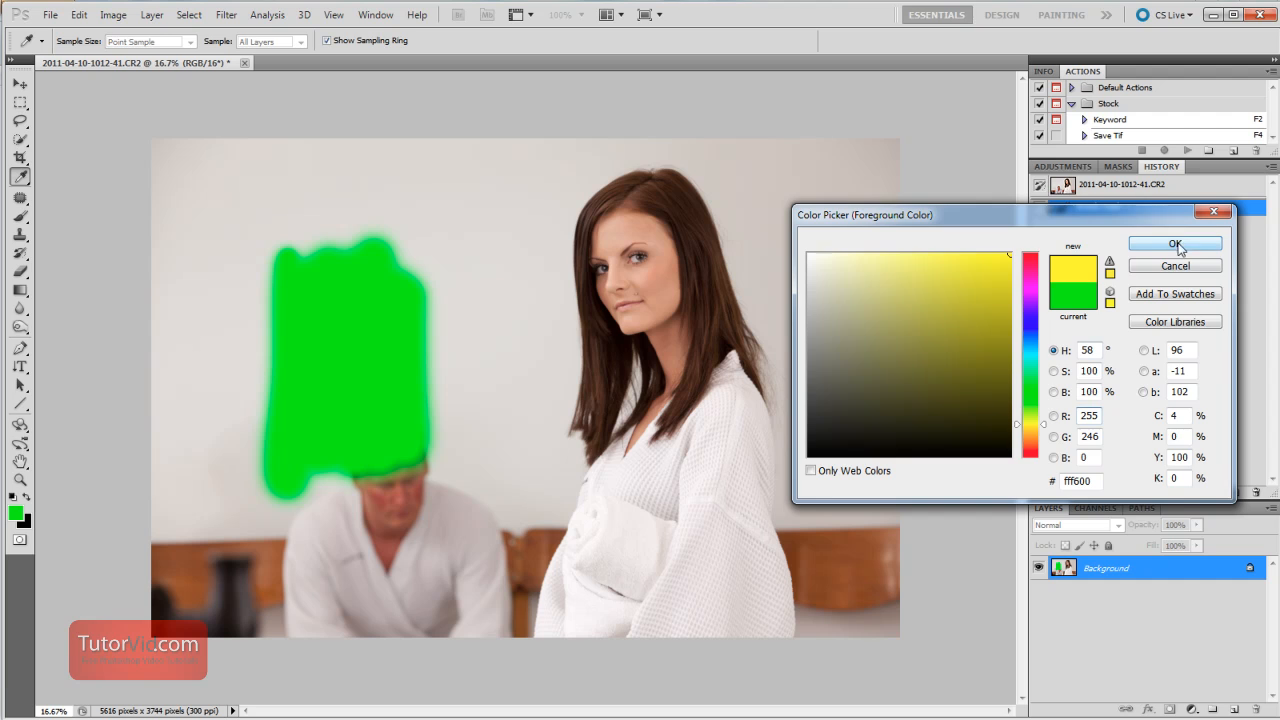
Step: Pick yellow then dark blue in the Color Picker and paint dark blue strokes across the face
{"action": "left_click", "coordinate": [1172, 244]}
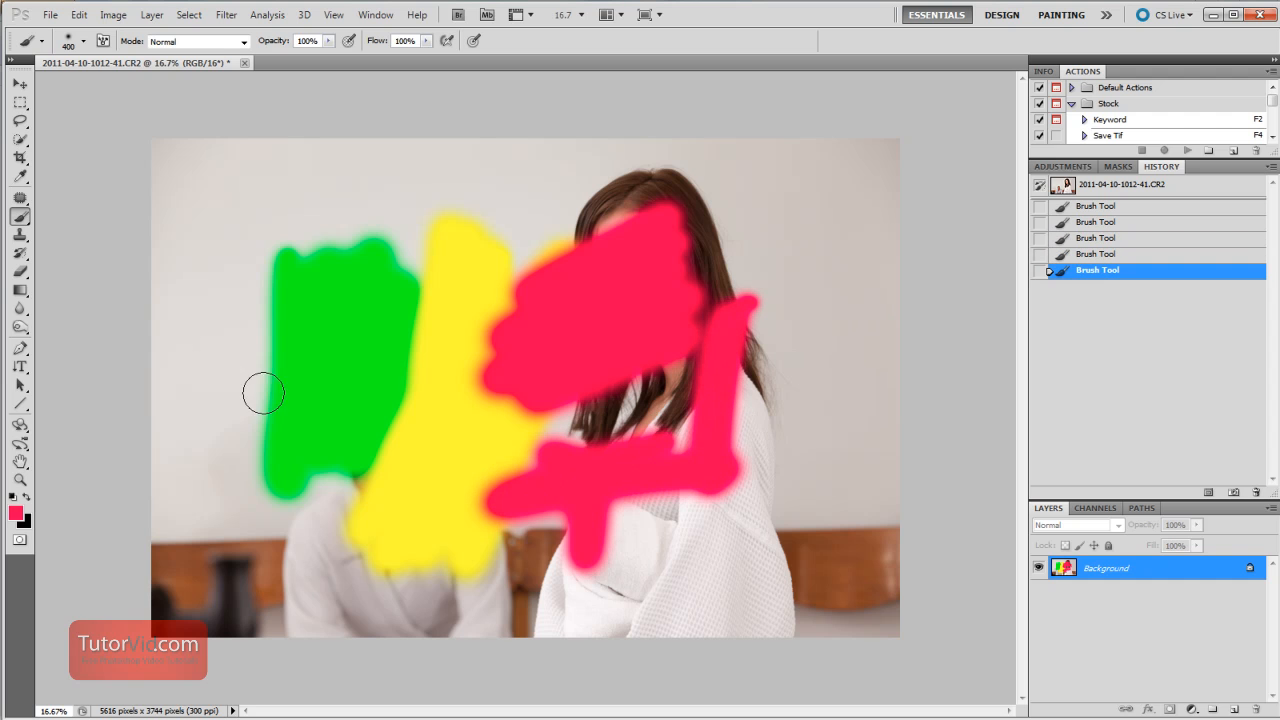
{"action": "left_click", "coordinate": [14, 514]}
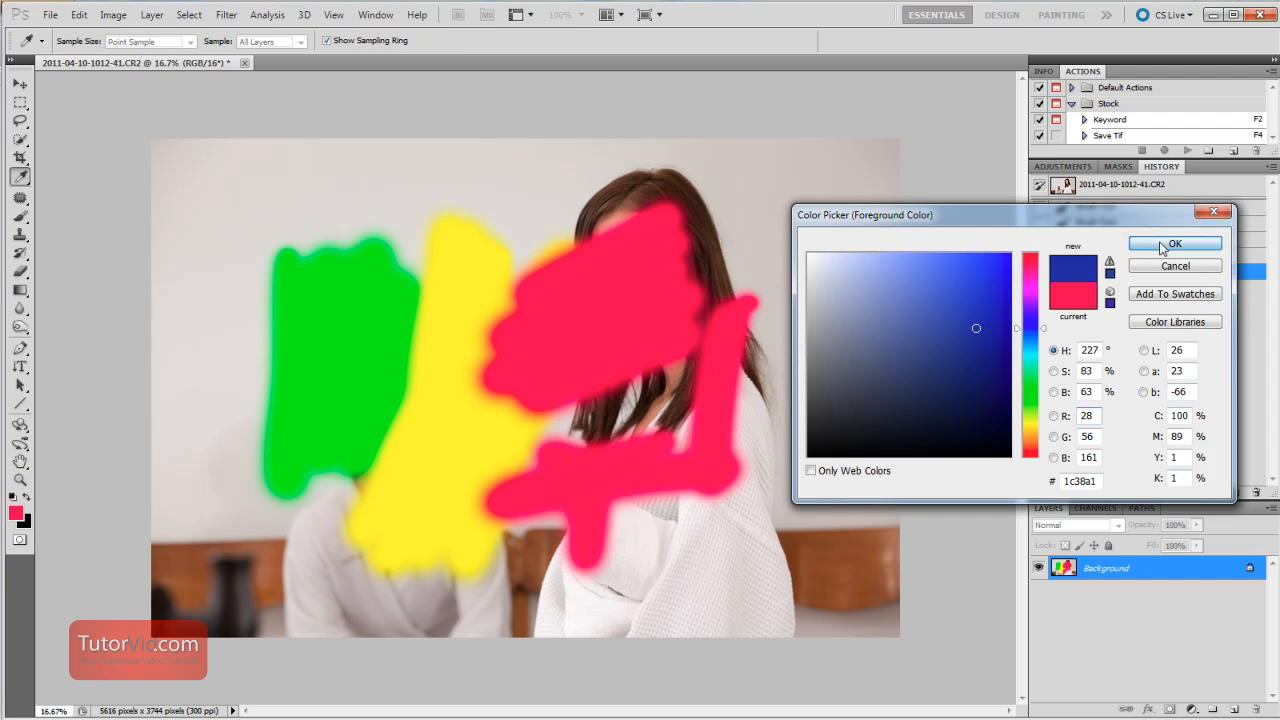
{"action": "left_click", "coordinate": [1172, 244]}
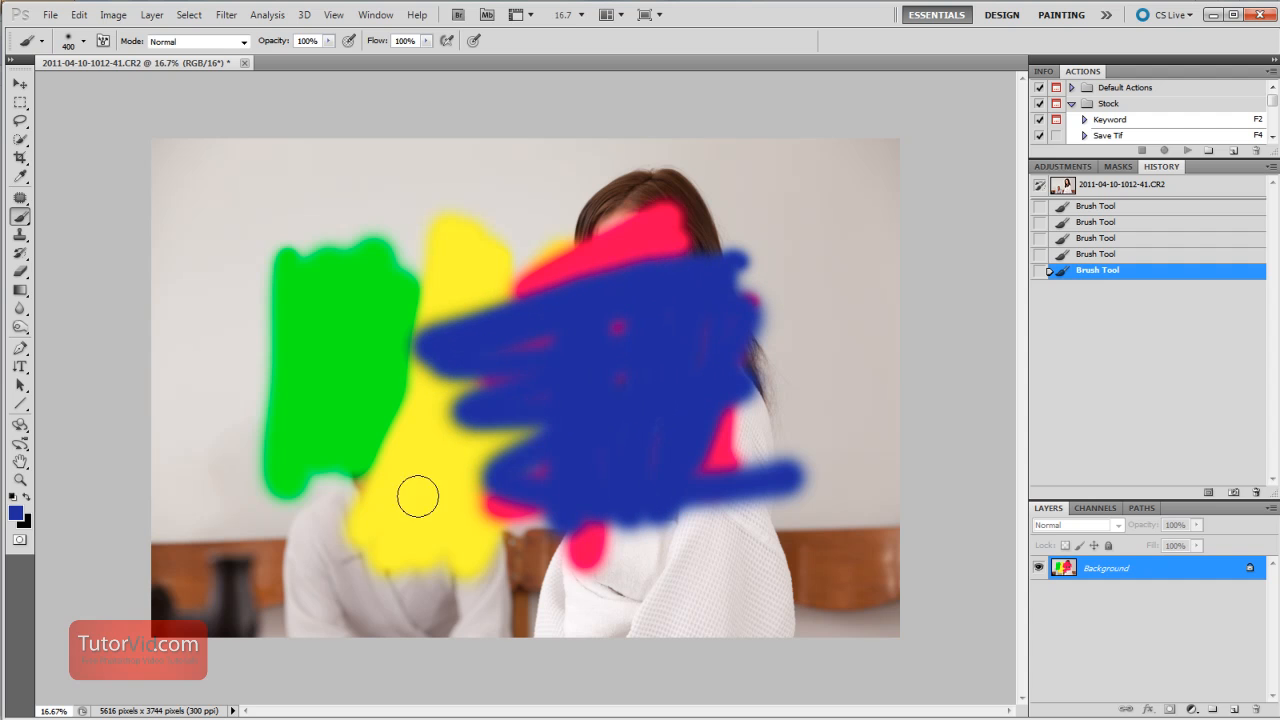
{"action": "left_click_drag", "start_coordinate": [420, 496], "coordinate": [558, 192]}
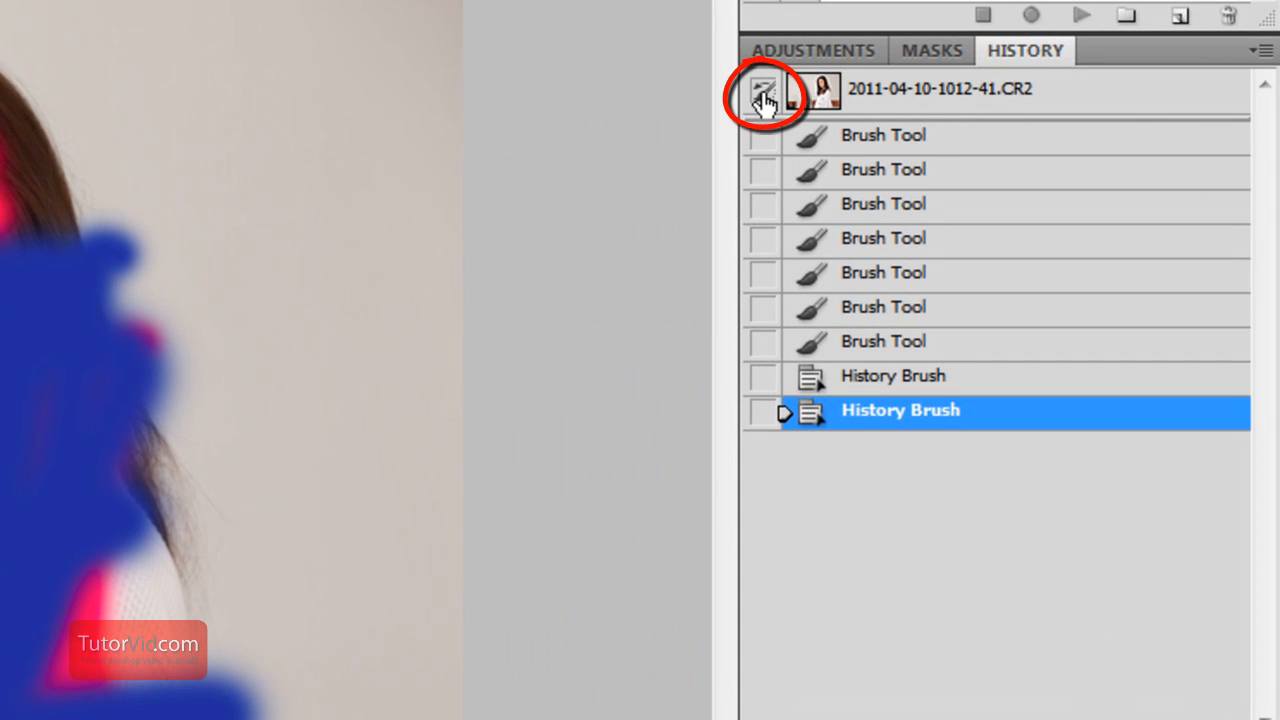
Step: With the History Brush sourced from the original, paint back red over the blue strokes on the head and face
{"action": "left_click", "coordinate": [764, 88]}
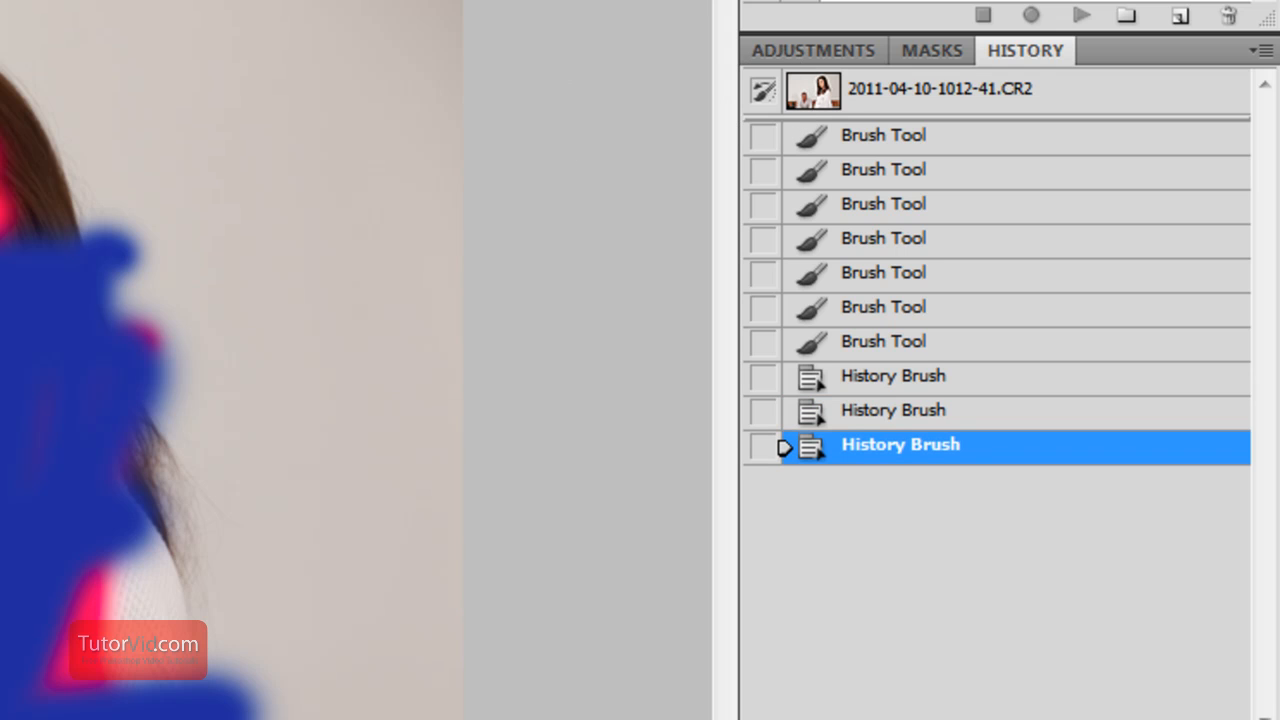
{"action": "mouse_move", "coordinate": [764, 228]}
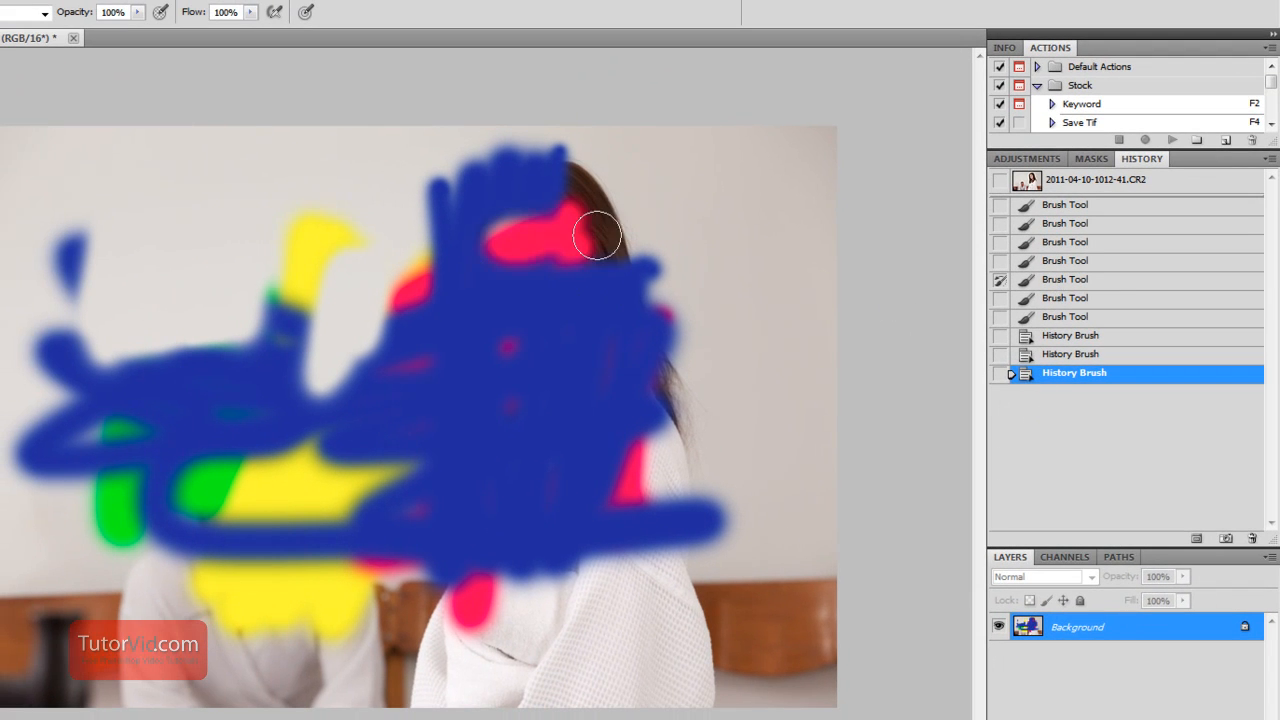
{"action": "left_click_drag", "start_coordinate": [596, 236], "coordinate": [550, 436]}
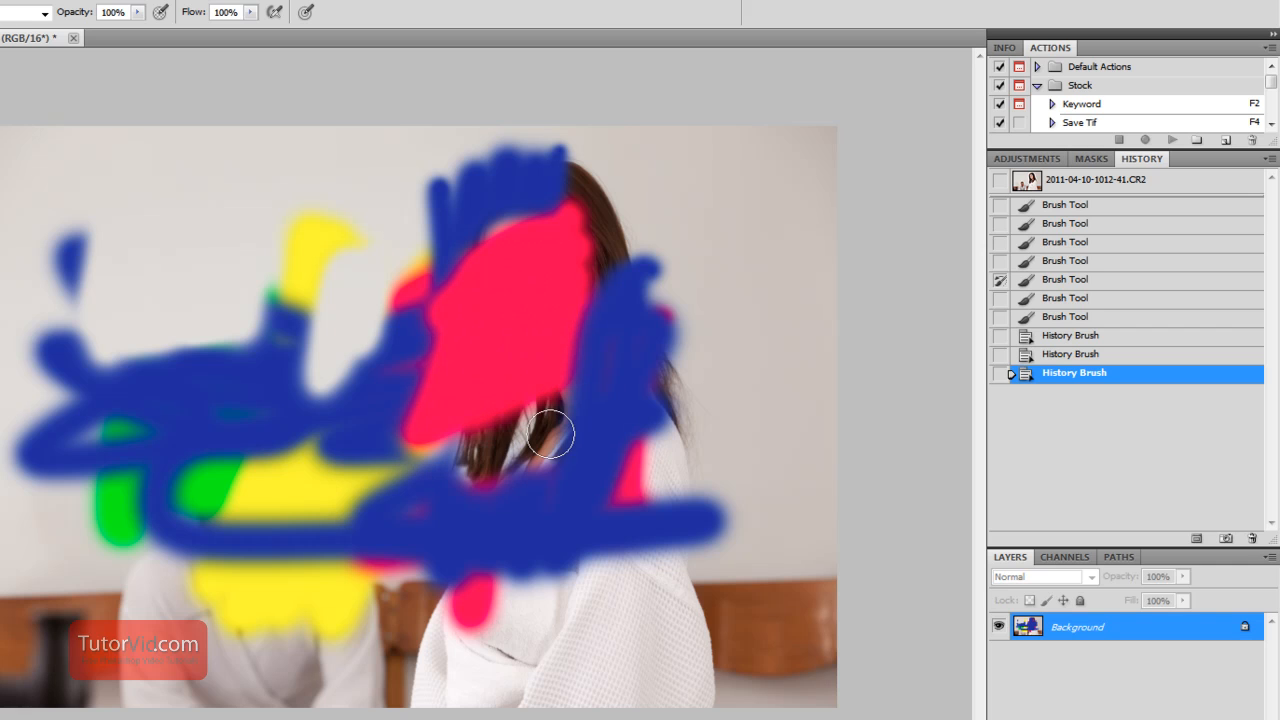
{"action": "left_click_drag", "start_coordinate": [550, 436], "coordinate": [412, 584]}
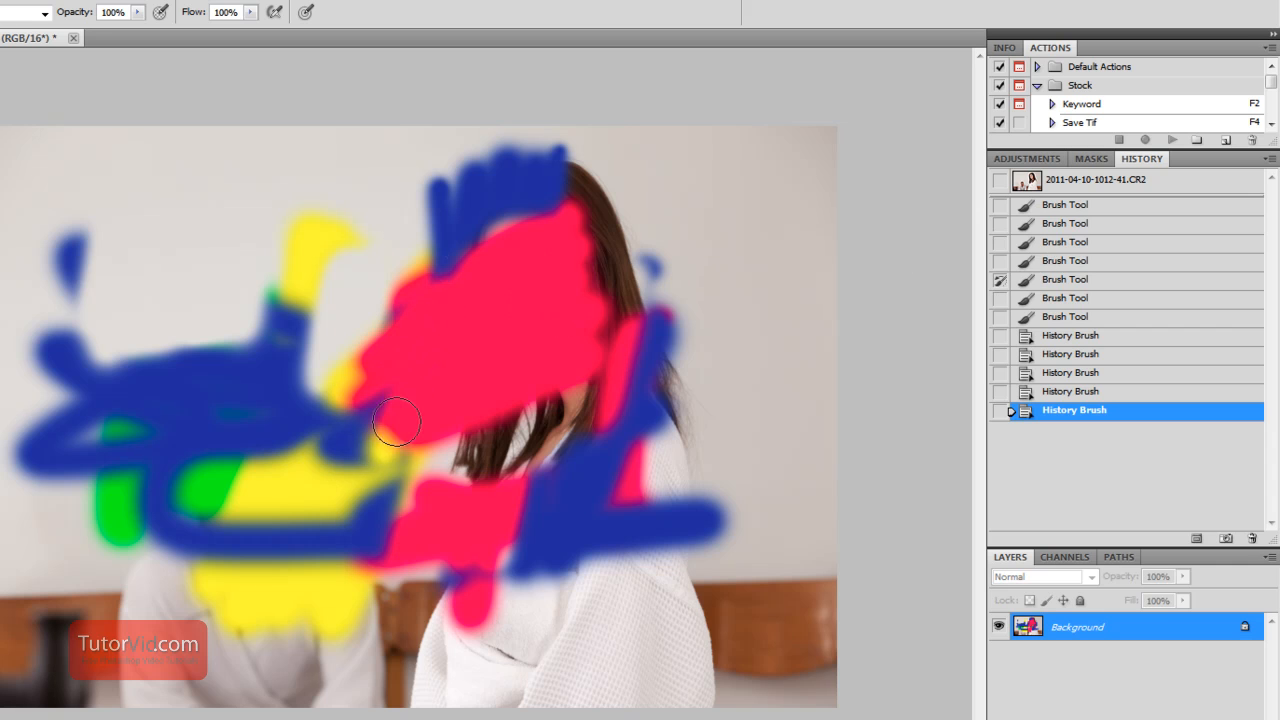
{"action": "left_click_drag", "start_coordinate": [400, 420], "coordinate": [390, 600]}
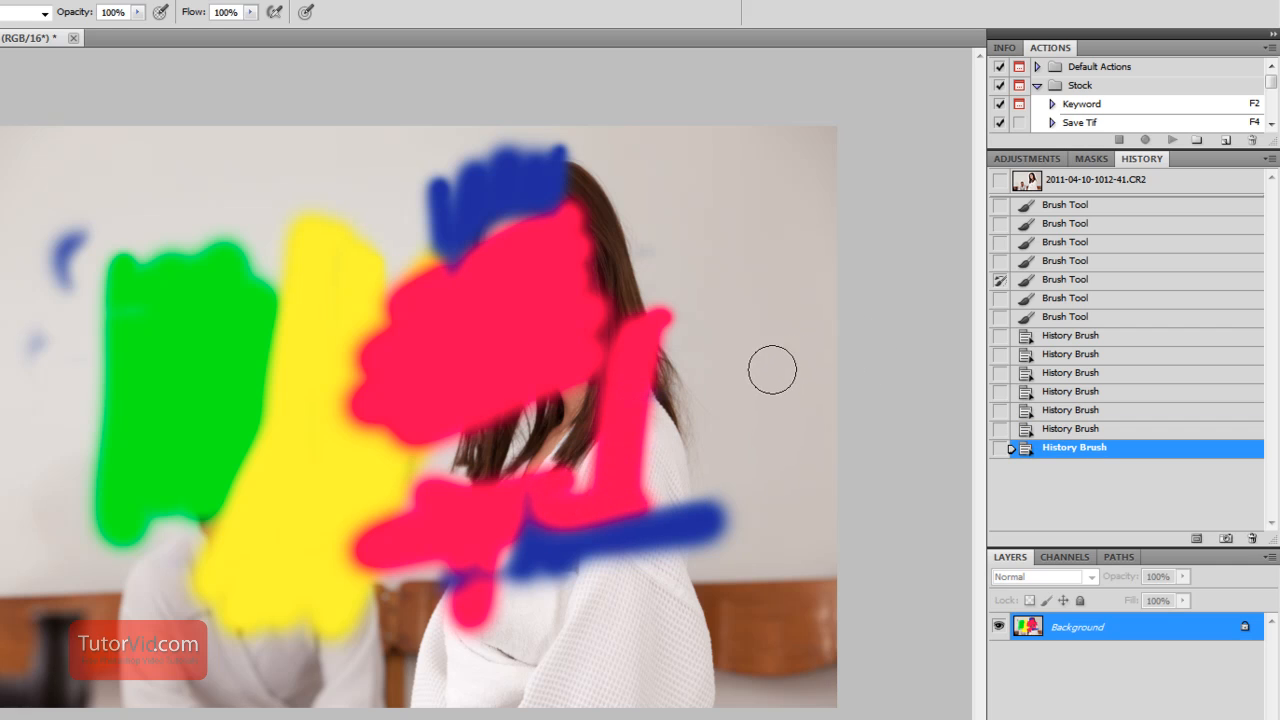
{"action": "mouse_move", "coordinate": [776, 364]}
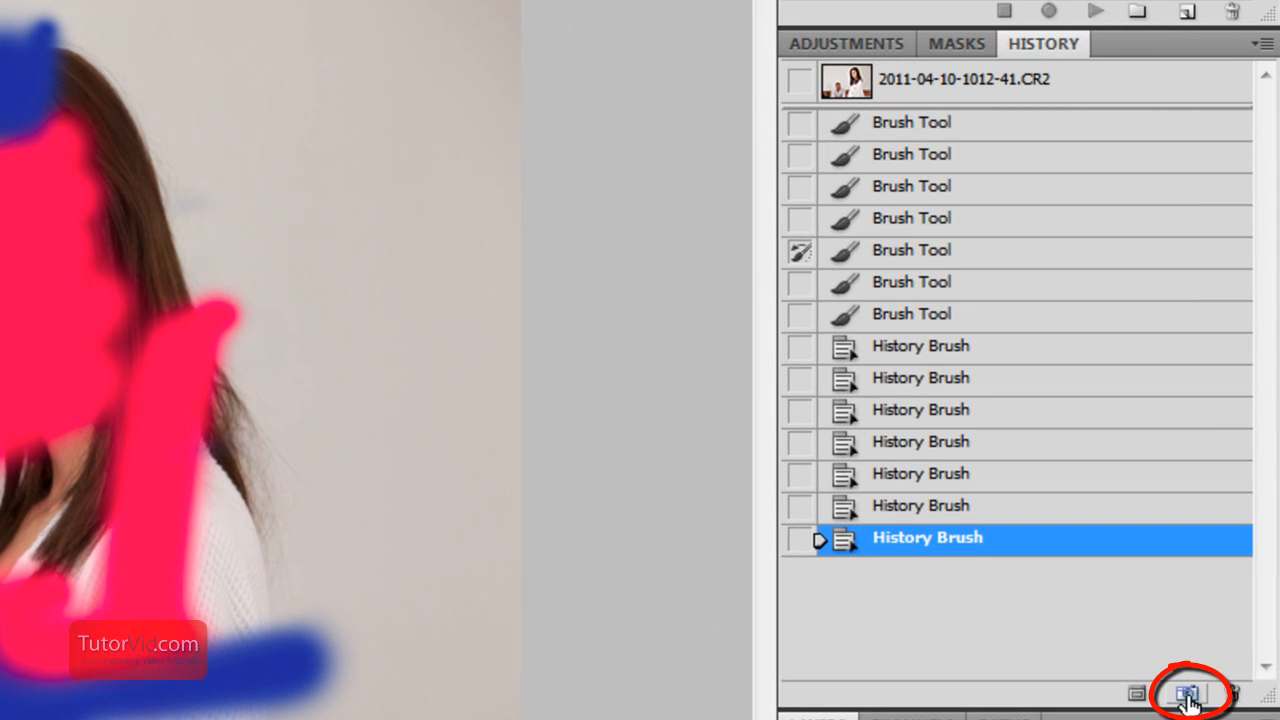
Step: Save the scribbled image as Snapshot 1 in the History panel
{"action": "left_click", "coordinate": [1180, 696]}
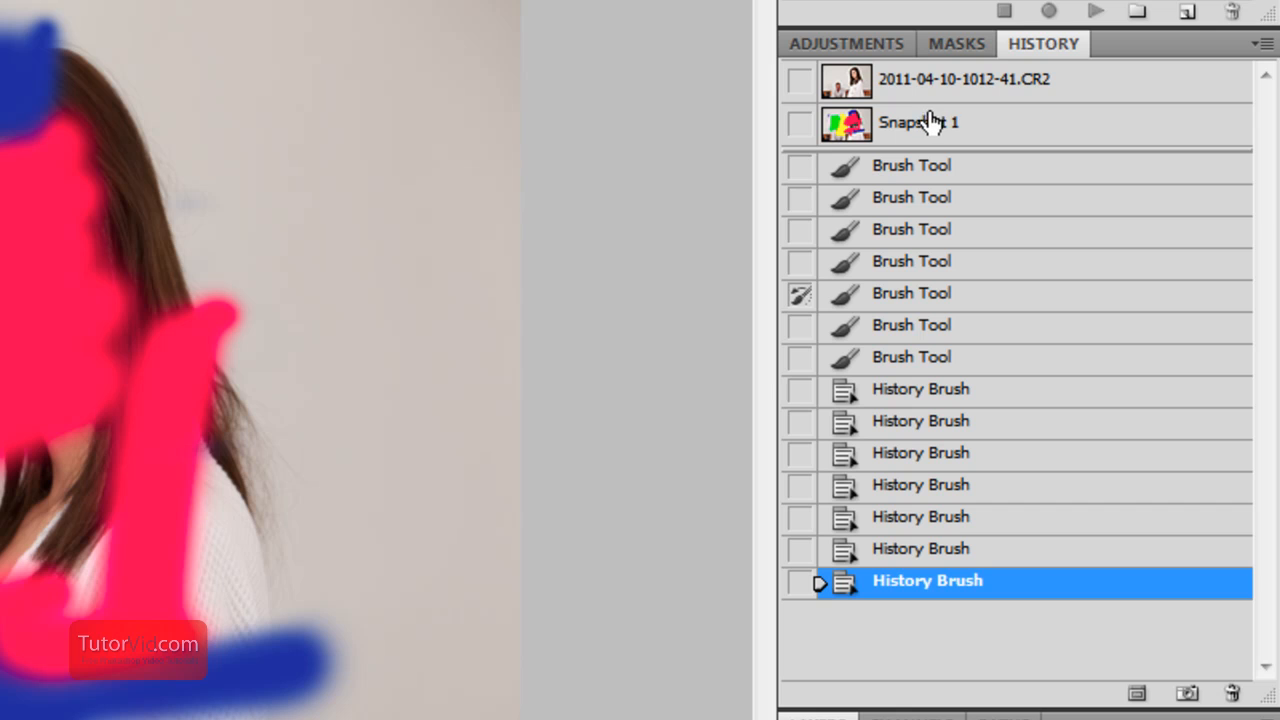
{"action": "mouse_move", "coordinate": [910, 80]}
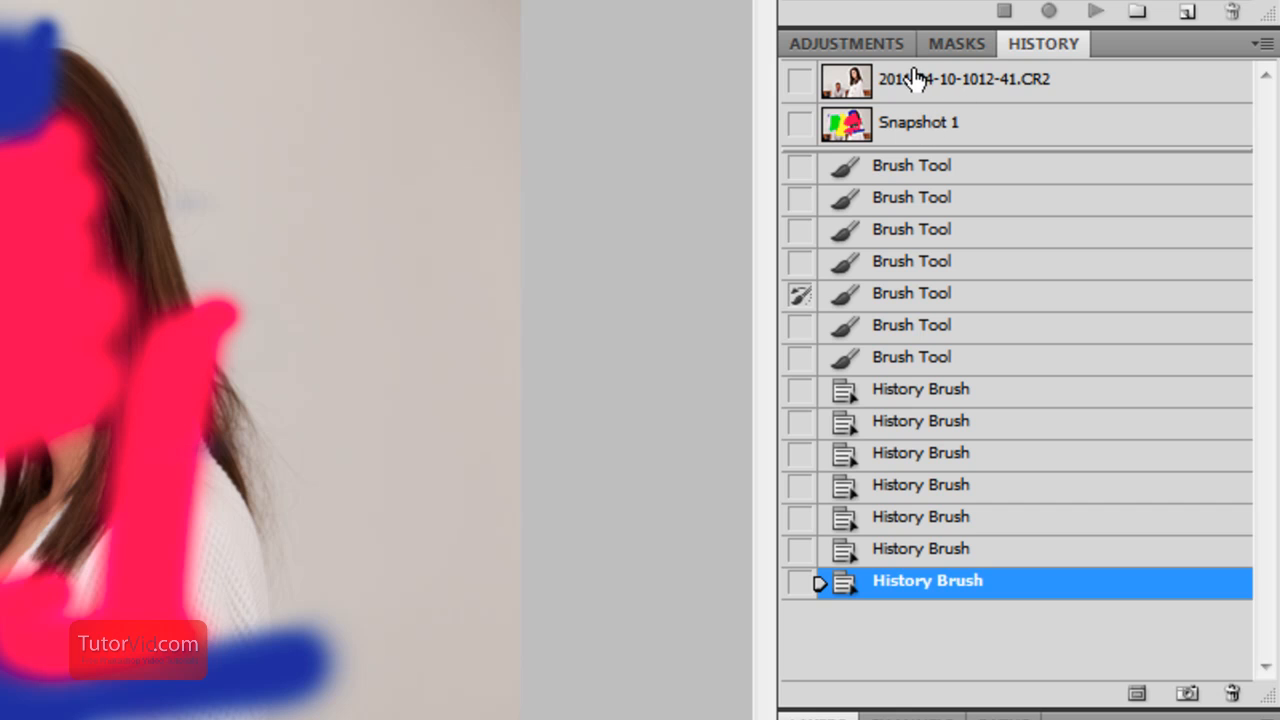
{"action": "mouse_move", "coordinate": [988, 94]}
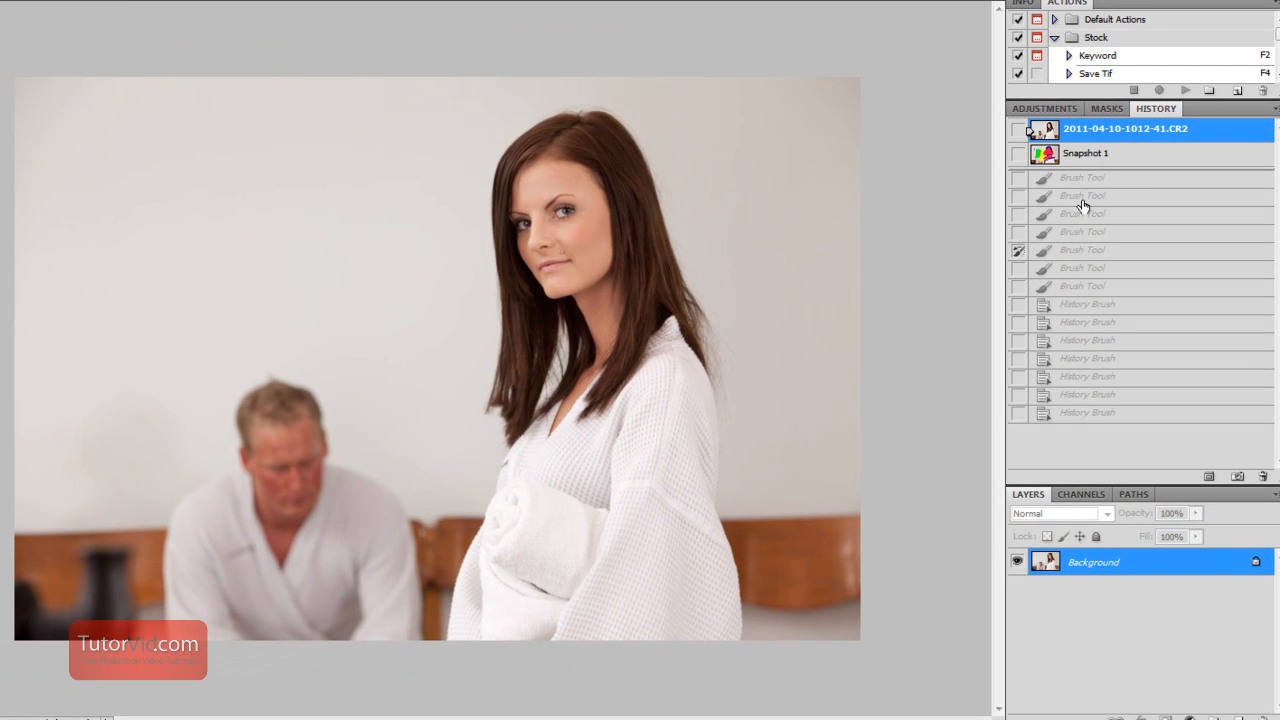
{"action": "mouse_move", "coordinate": [776, 222]}
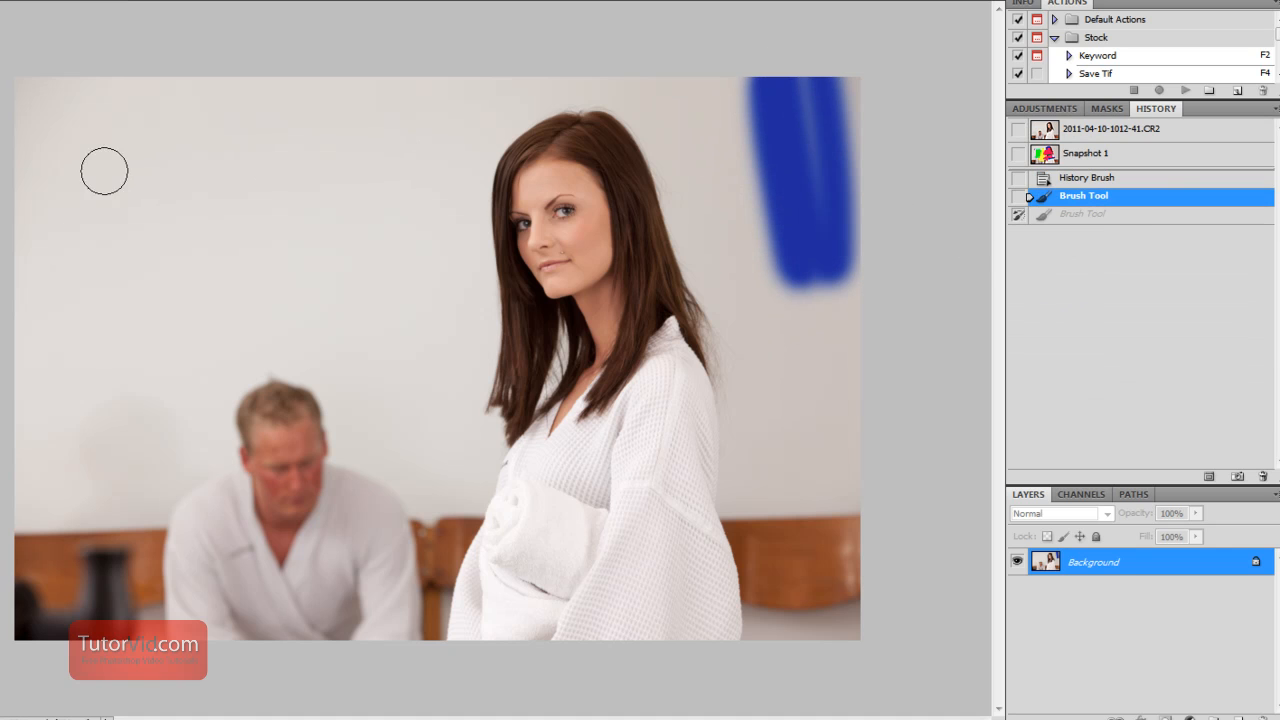
Step: Paint blue strokes along the photo's edges and save that state as Snapshot 2
{"action": "left_click_drag", "start_coordinate": [104, 170], "coordinate": [852, 504]}
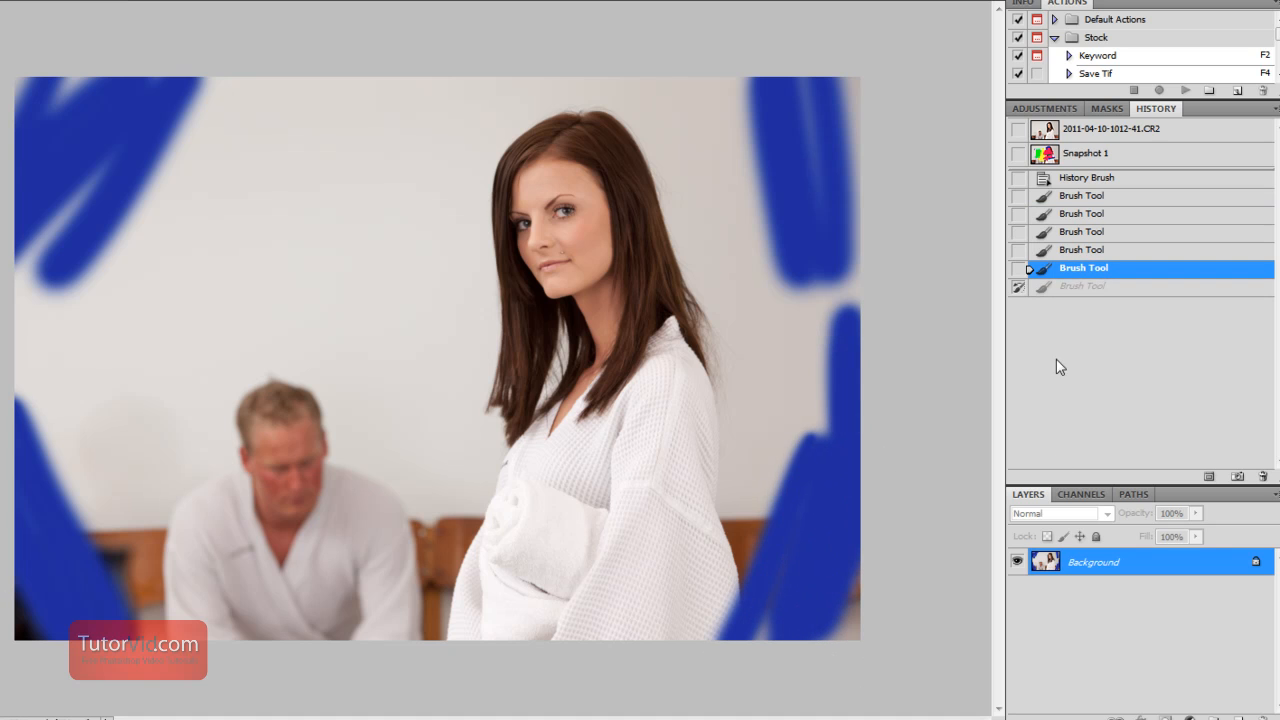
{"action": "left_click", "coordinate": [1236, 472]}
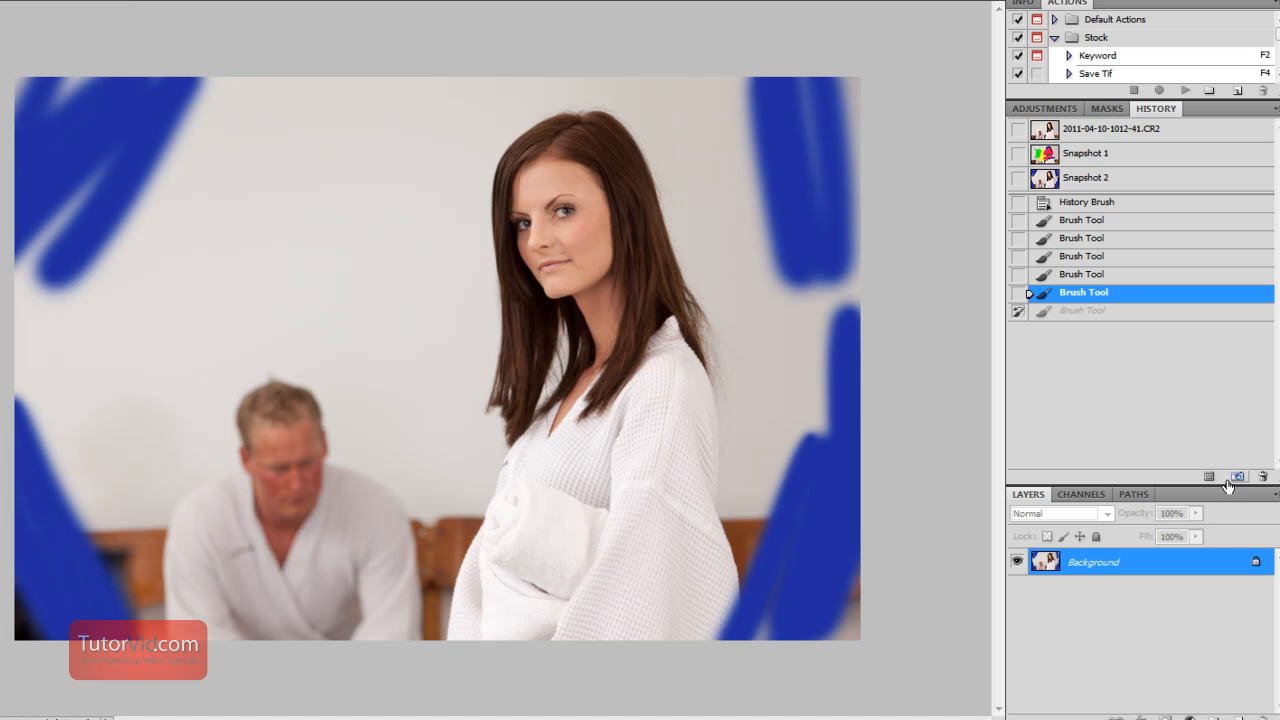
{"action": "mouse_move", "coordinate": [1104, 152]}
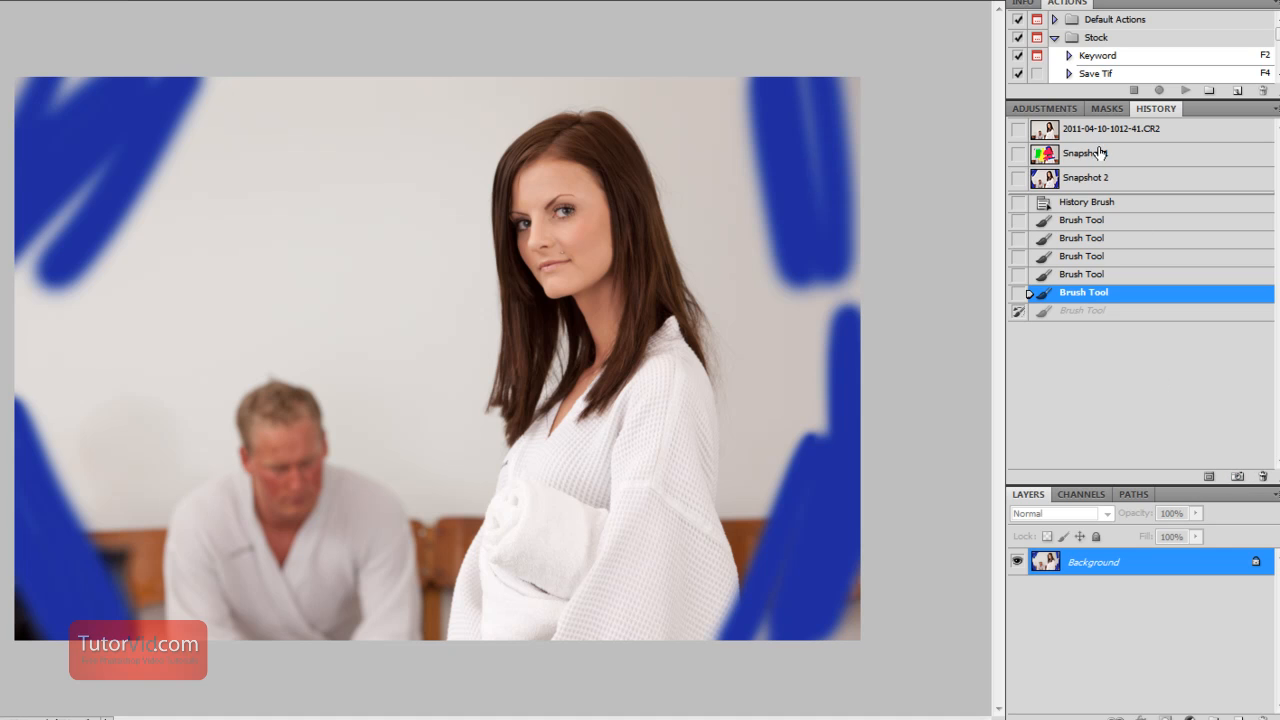
Step: Switch between Snapshot 2 and the original photo state in the History panel
{"action": "left_click", "coordinate": [1096, 176]}
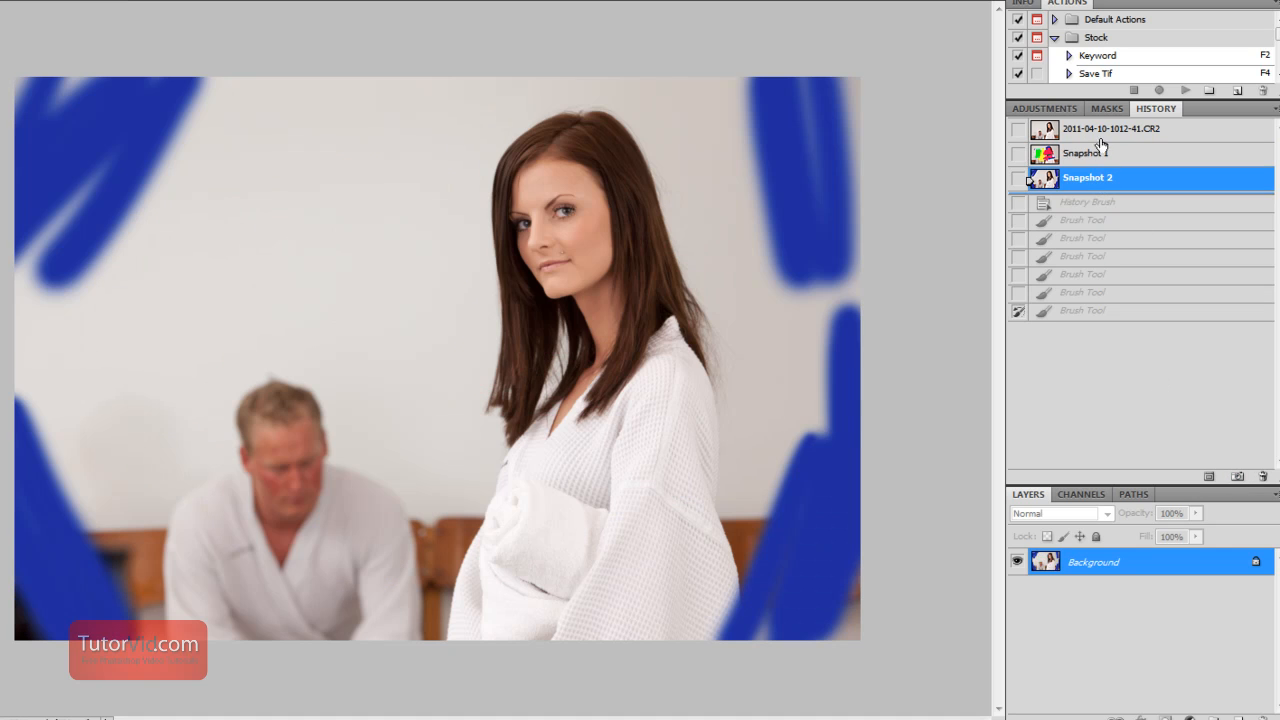
{"action": "left_click", "coordinate": [1110, 128]}
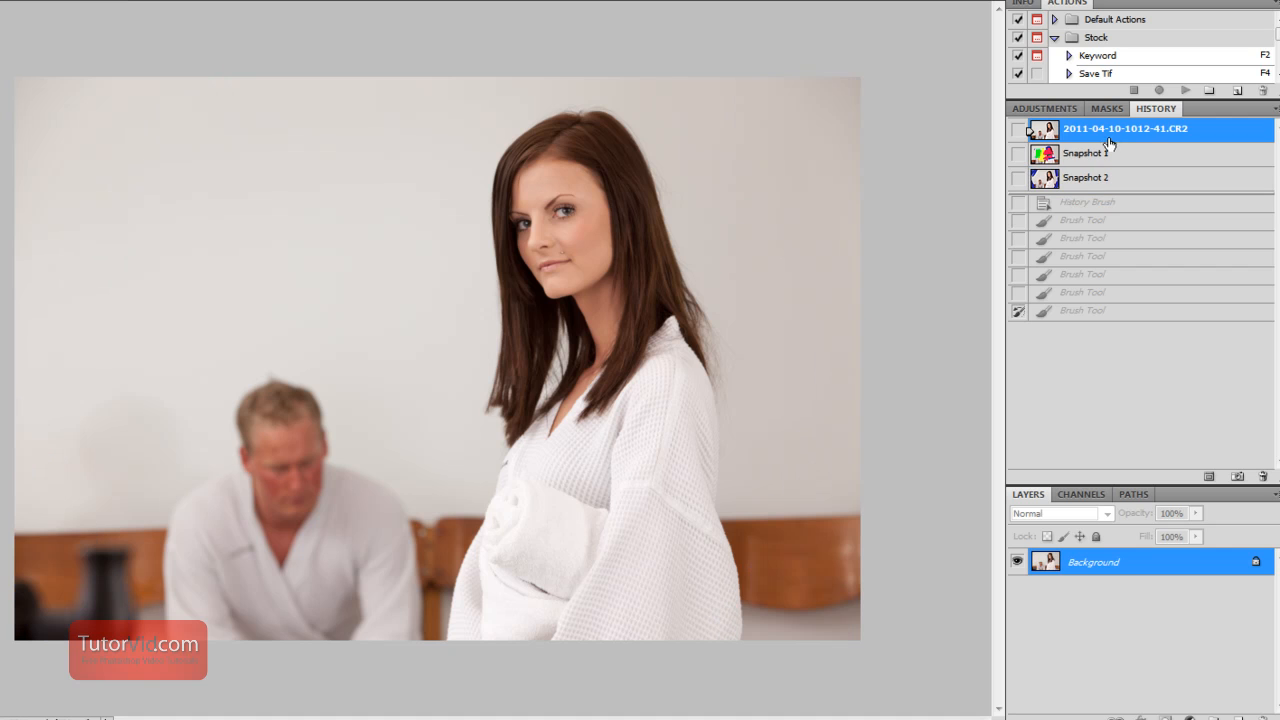
{"action": "left_click", "coordinate": [1088, 176]}
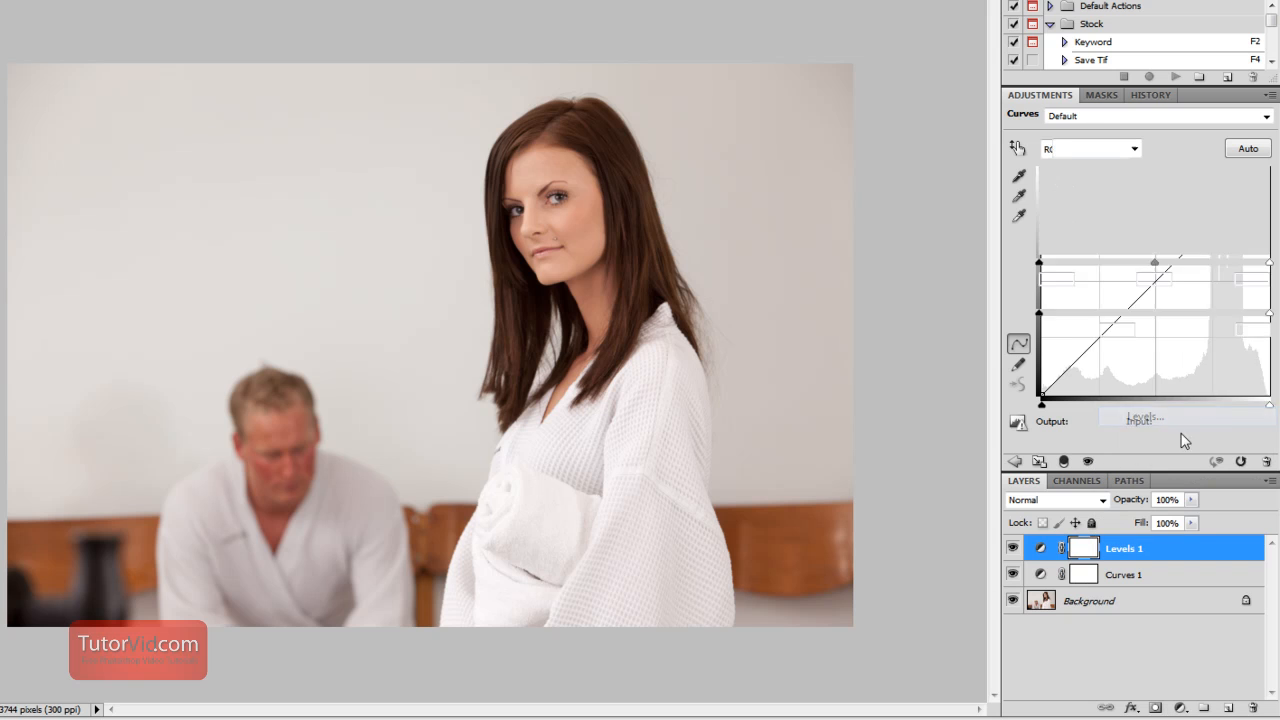
Step: Compare Snapshot 1 and Snapshot 3 in History, then return to the original unedited photo
{"action": "left_click", "coordinate": [1120, 550]}
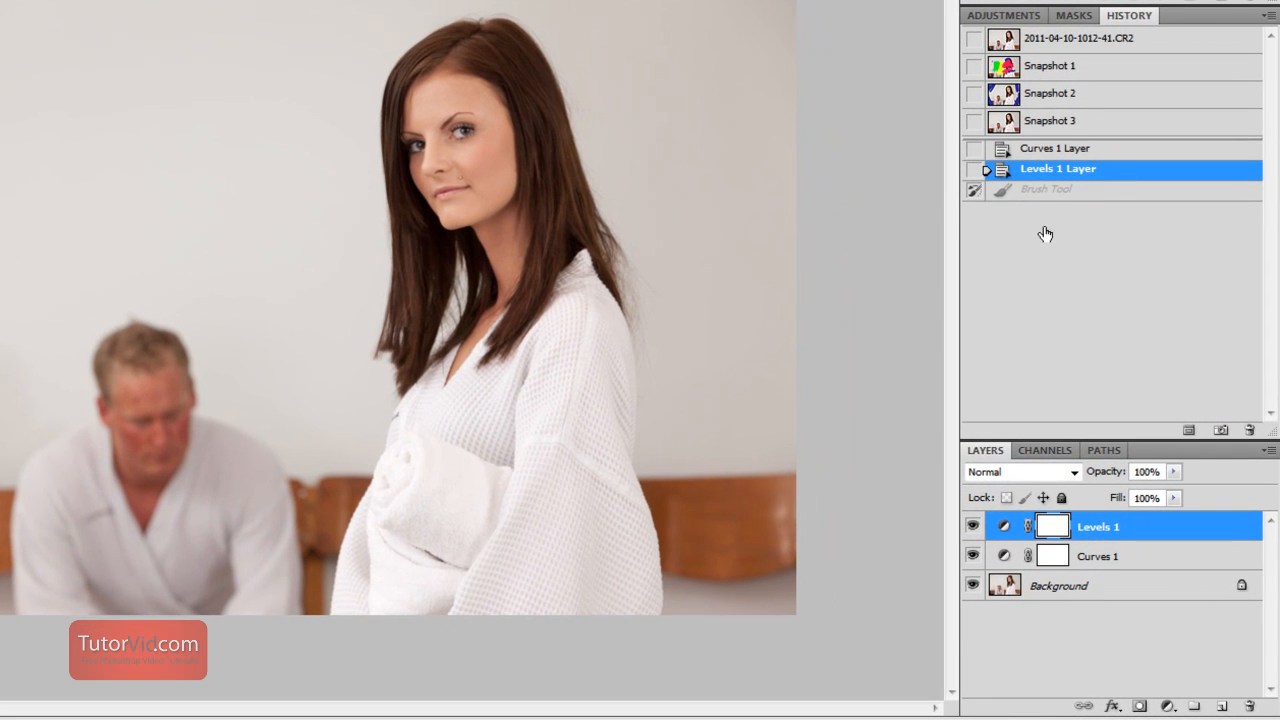
{"action": "left_click", "coordinate": [1058, 66]}
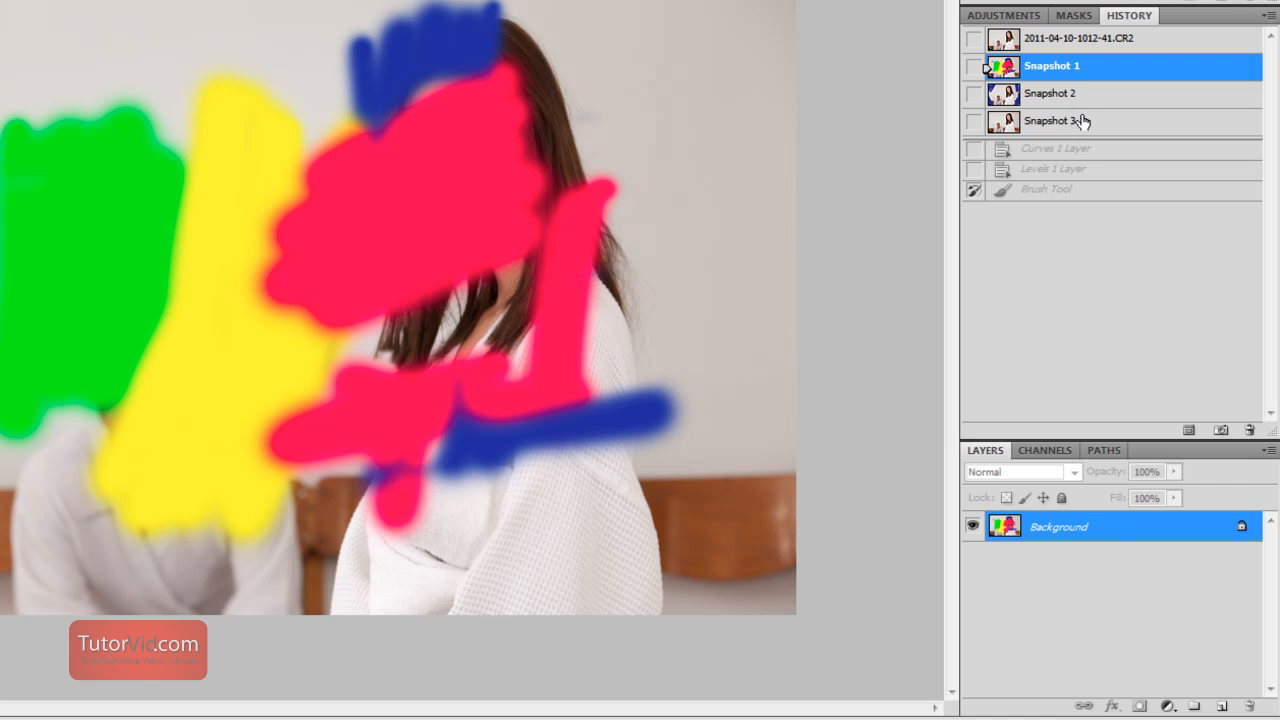
{"action": "left_click", "coordinate": [1060, 122]}
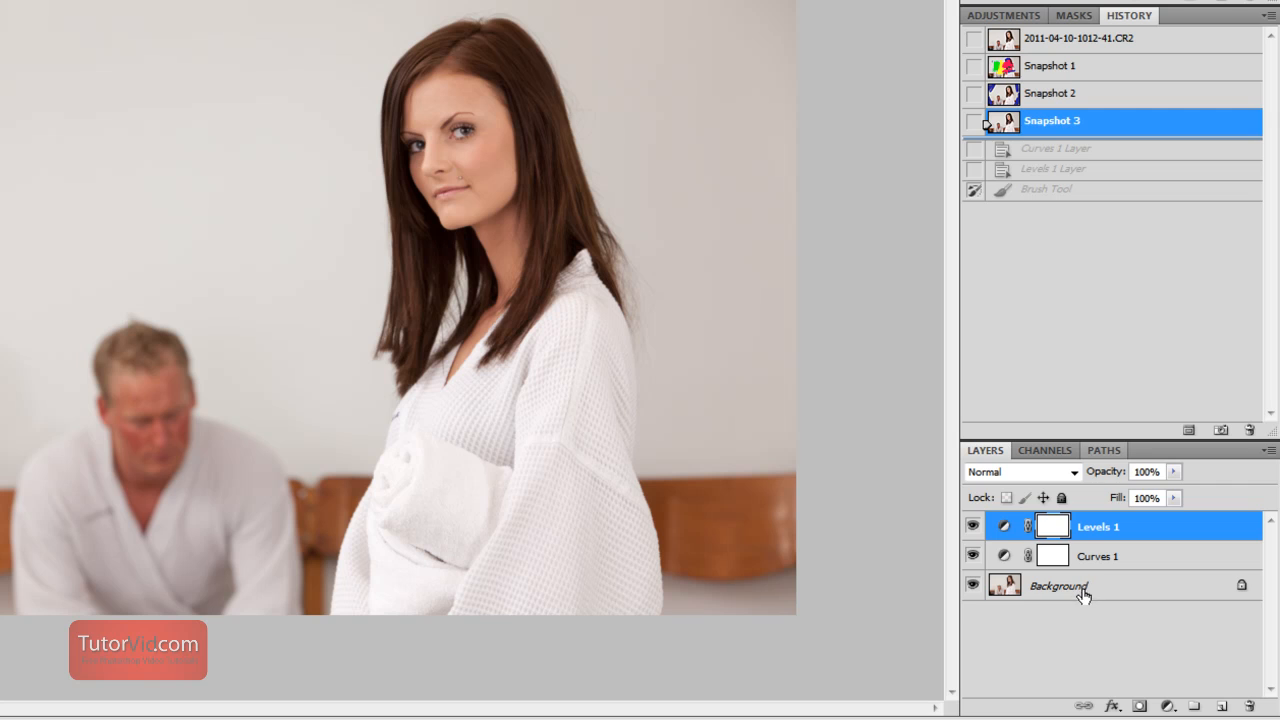
{"action": "left_click", "coordinate": [1094, 40]}
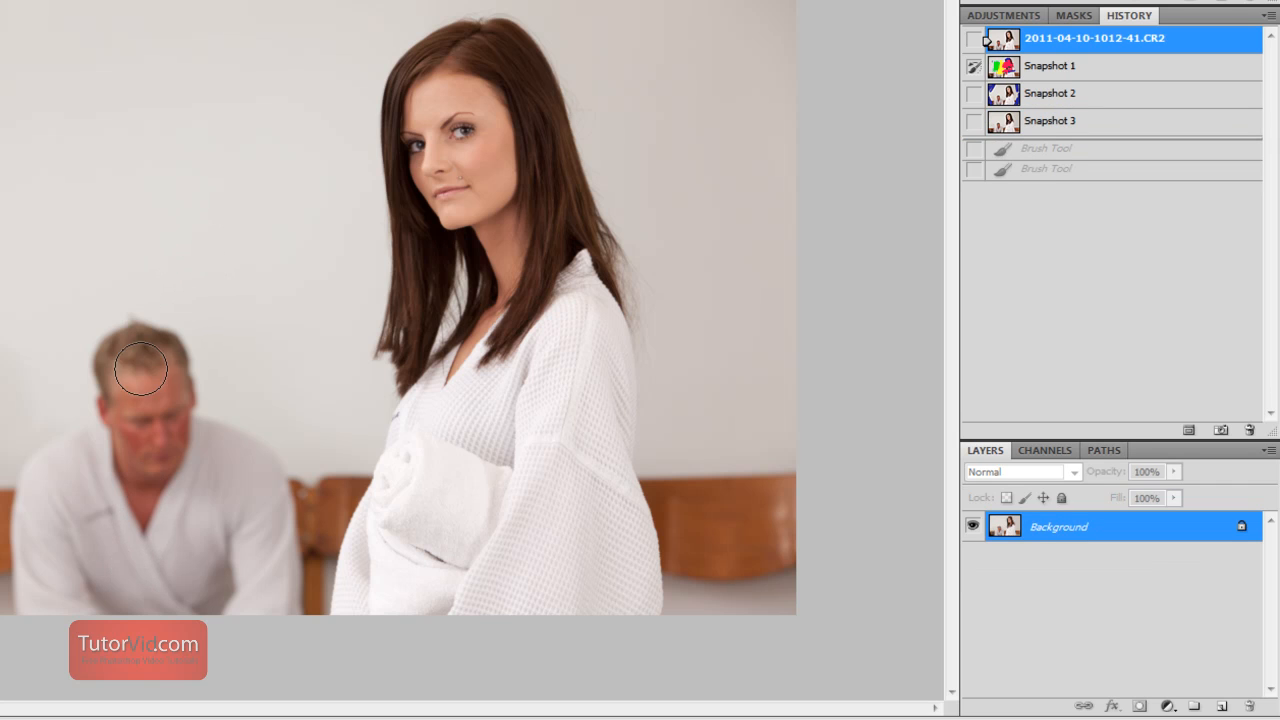